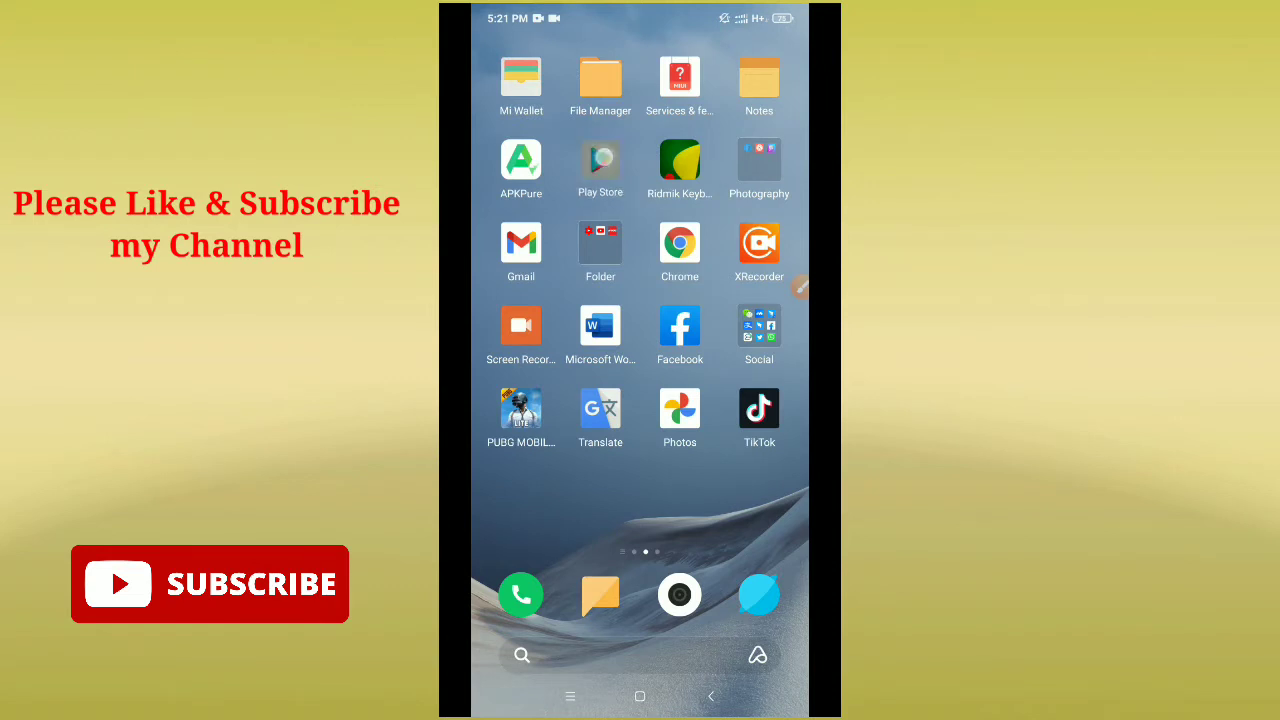
Step: Open Play Store to the 'Messenger – Text and Video Chat for Free' listing, showing an update
click(600, 160)
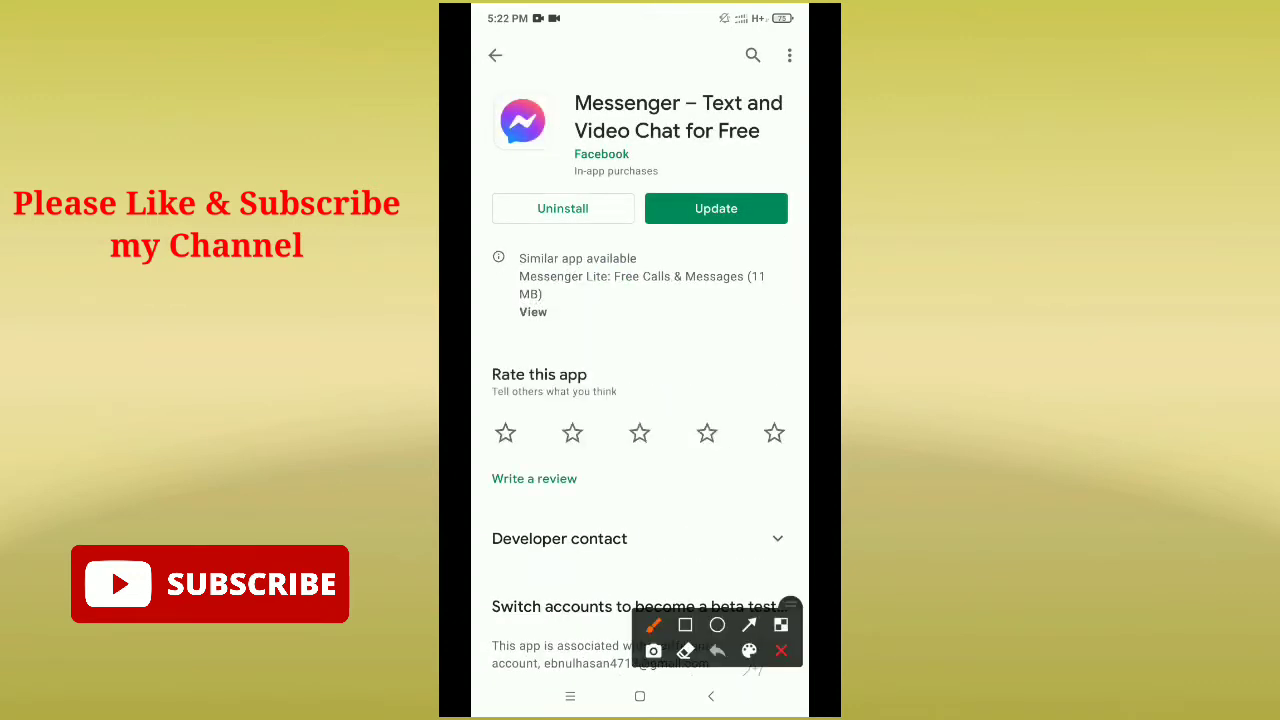
click(717, 624)
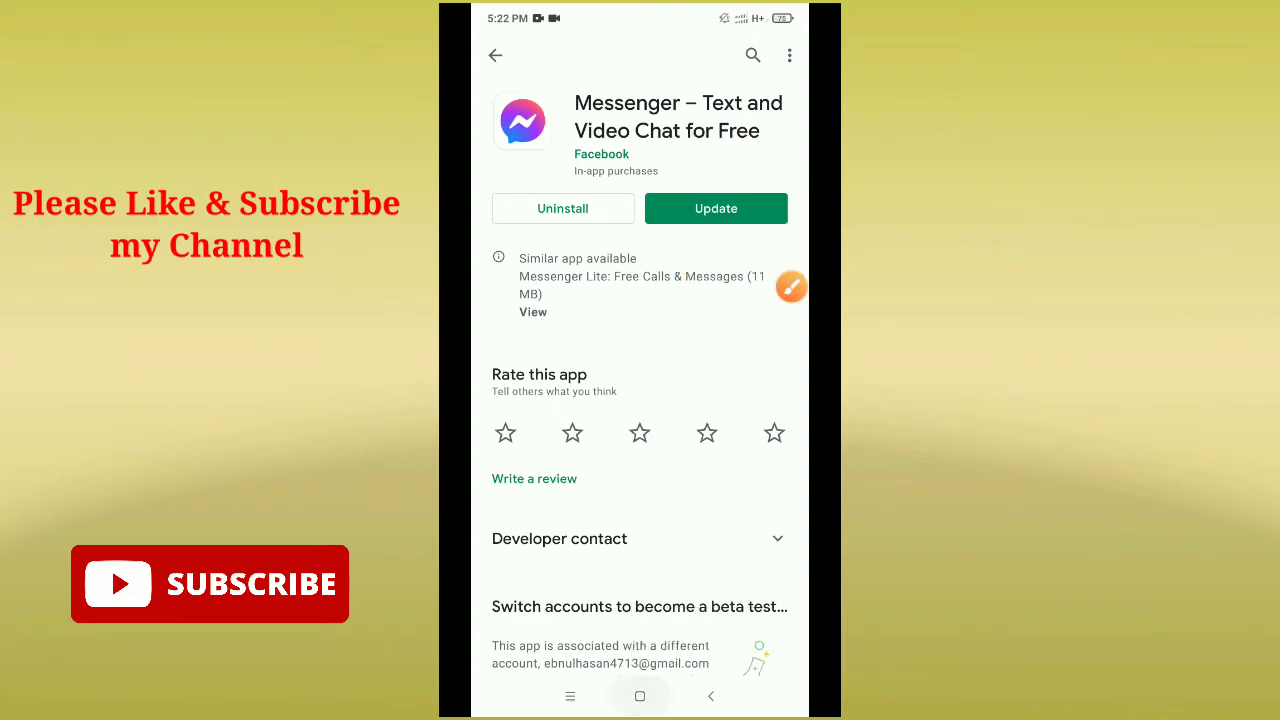
Step: Leave Messenger's Play Store listing for the home screen page with the Settings icon
click(640, 696)
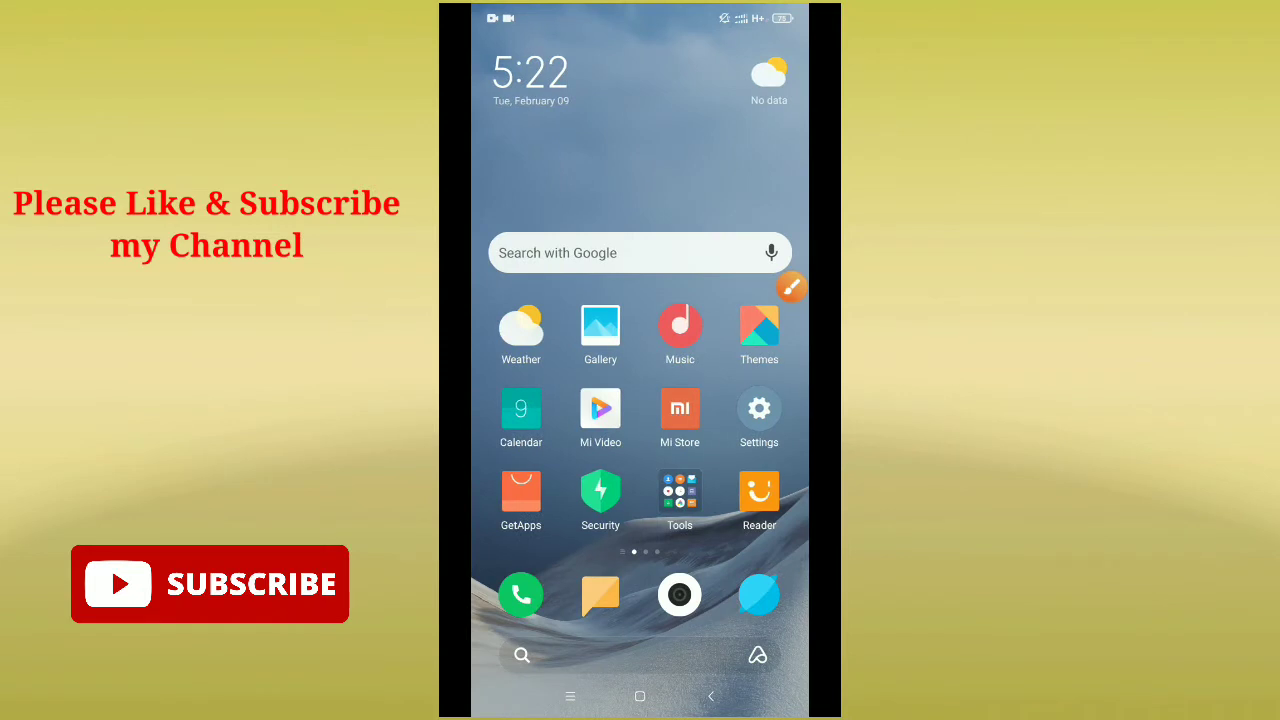
click(792, 287)
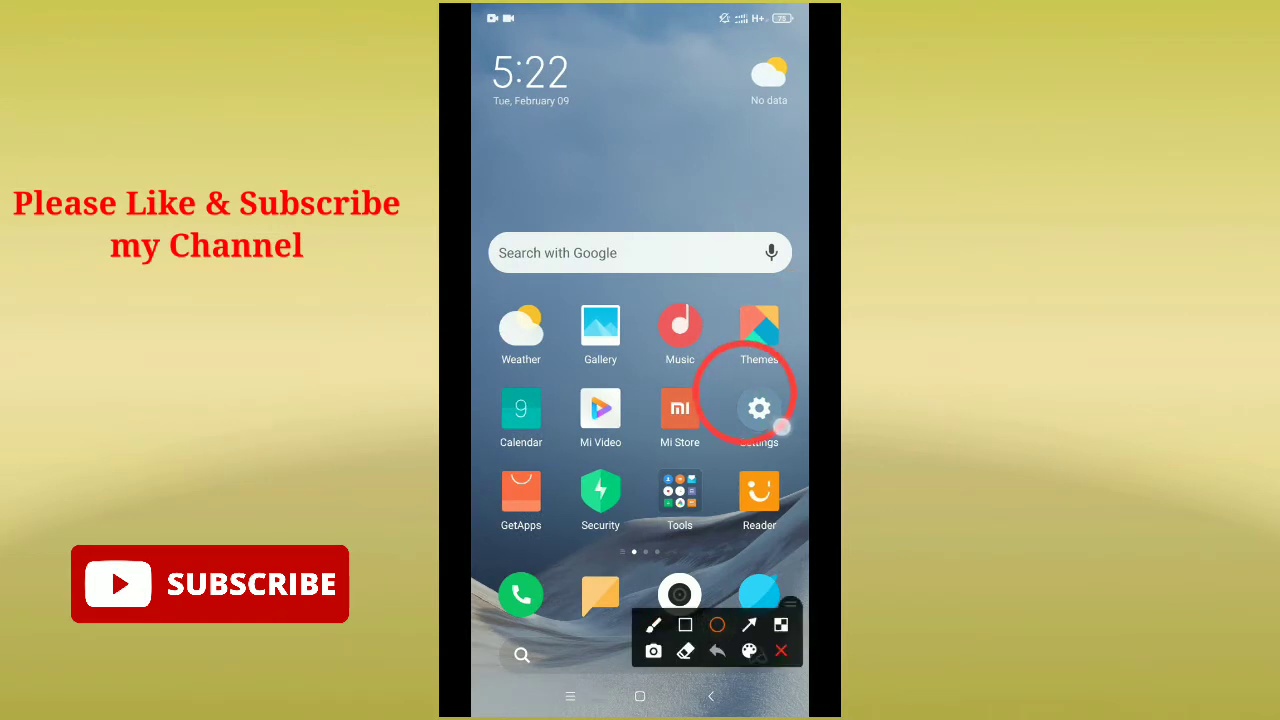
click(781, 651)
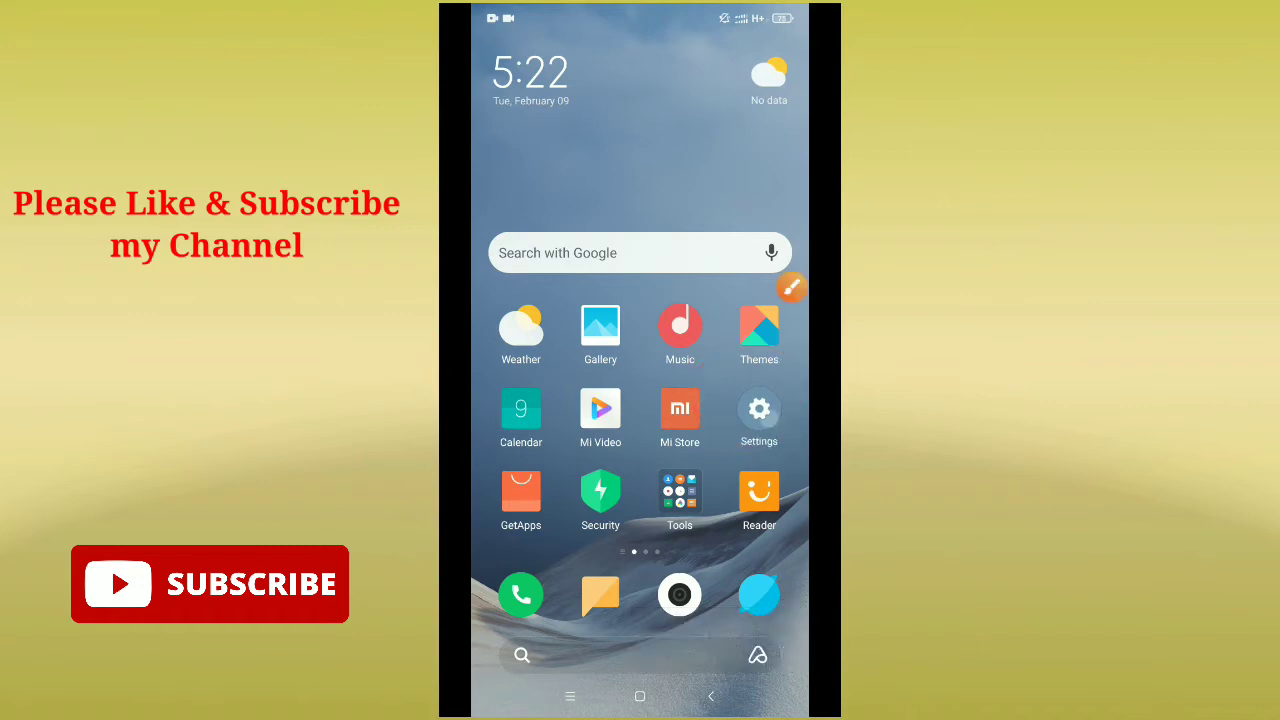
Step: Launch Settings and scroll down to the Apps section
click(759, 410)
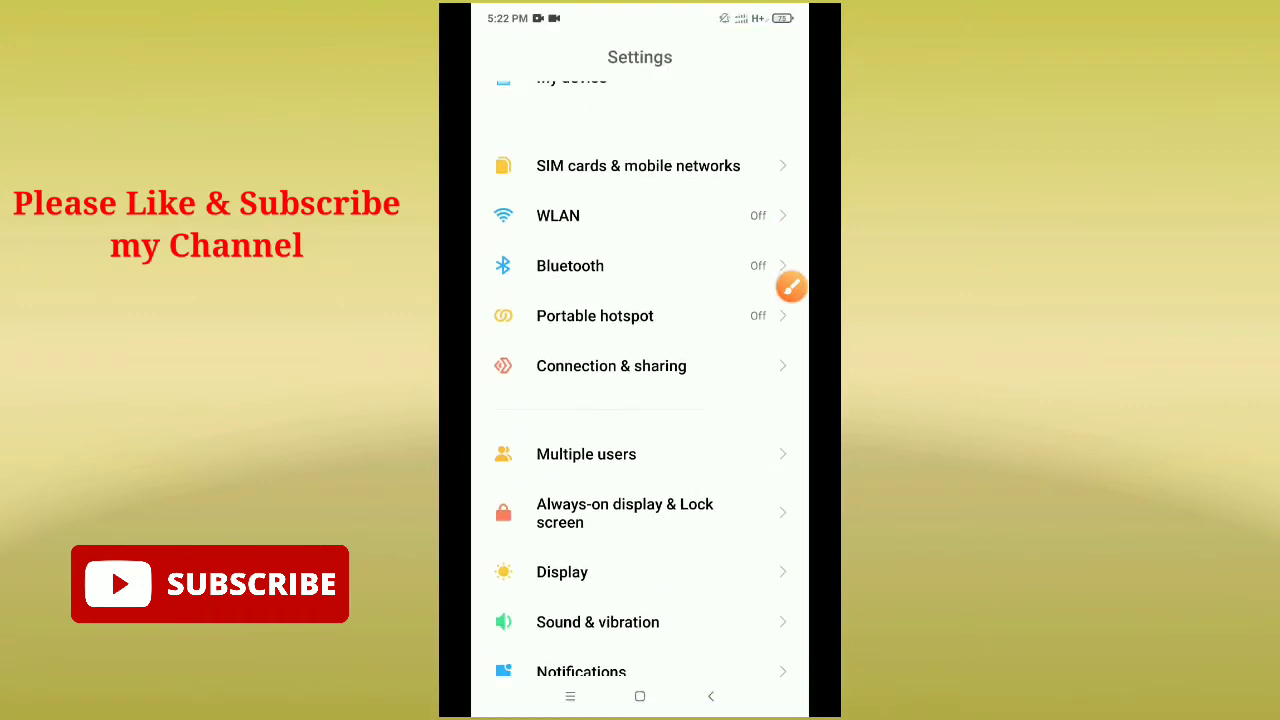
scroll(down, 3)
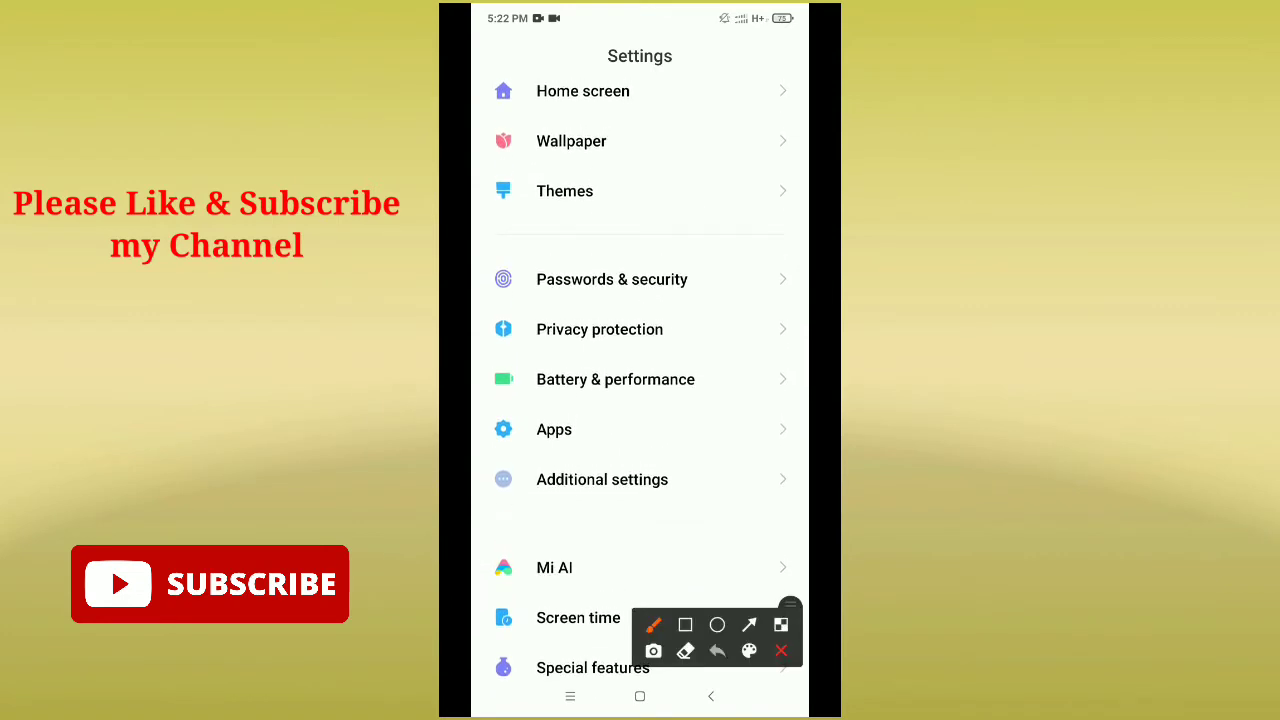
click(717, 624)
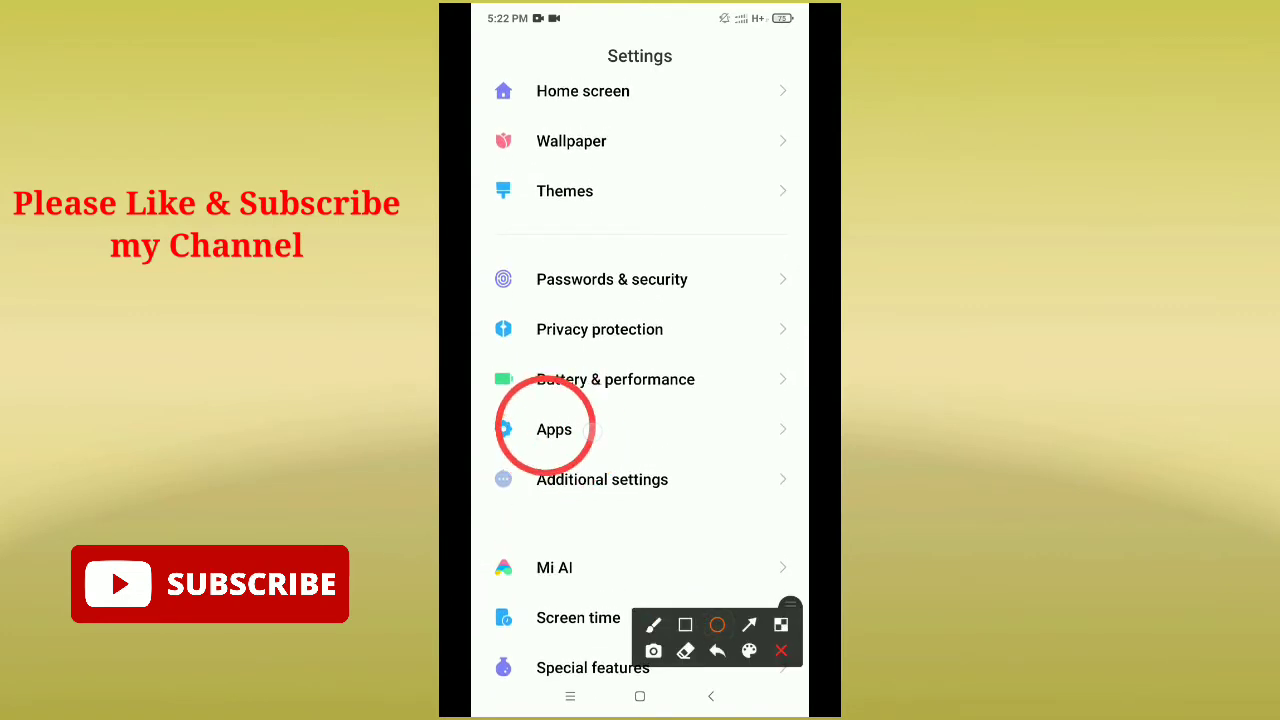
click(554, 429)
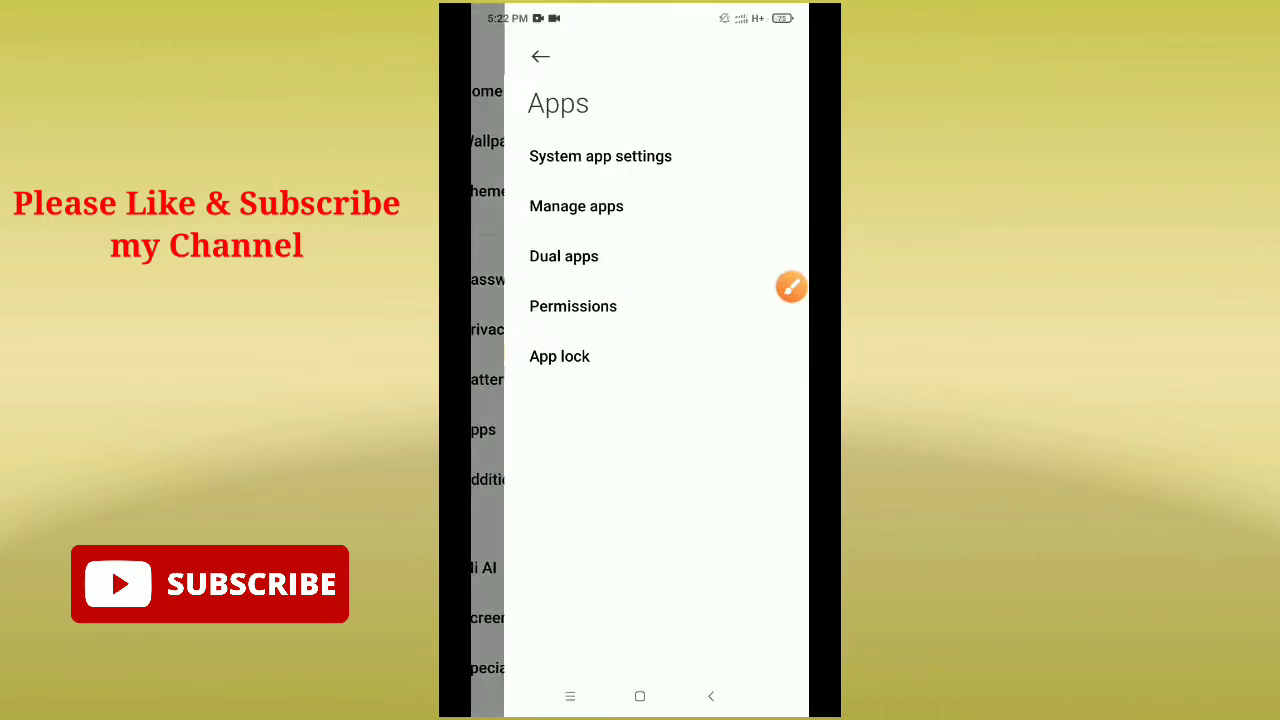
click(790, 287)
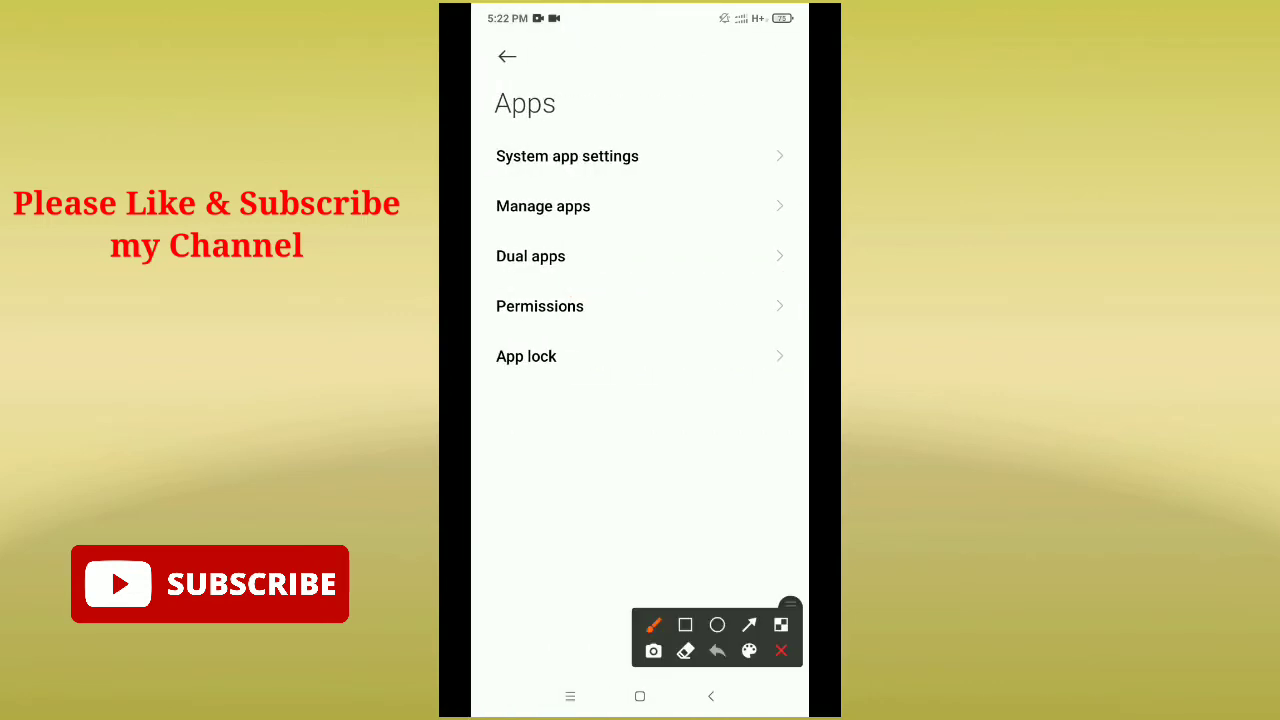
click(717, 624)
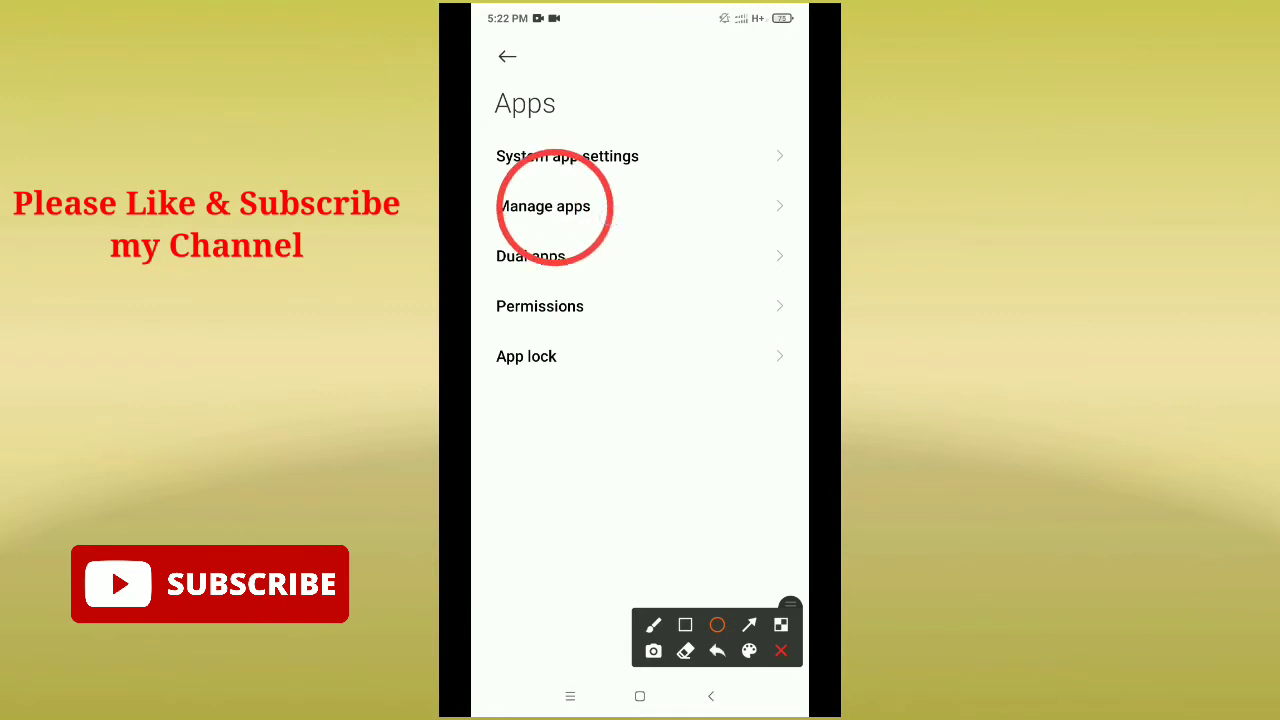
Step: Open Manage apps, scroll the installed apps list, and open Messenger's App info page
click(545, 206)
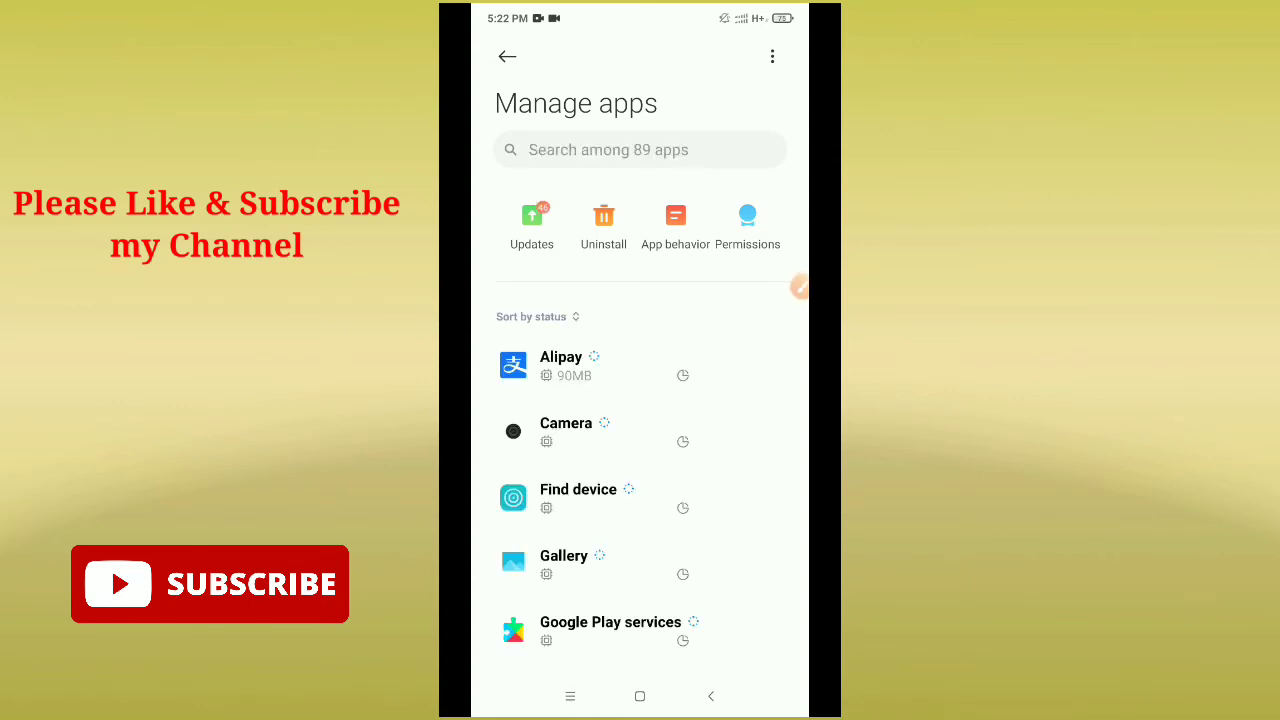
scroll(up, 3)
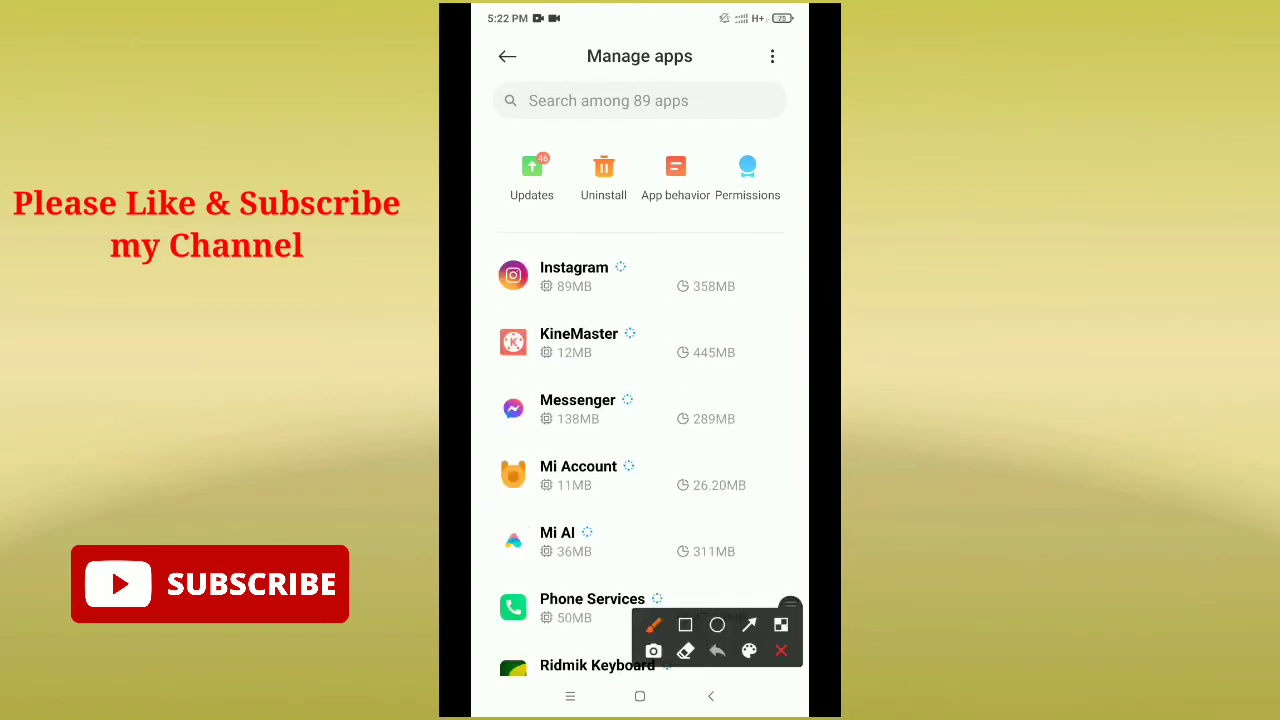
click(717, 624)
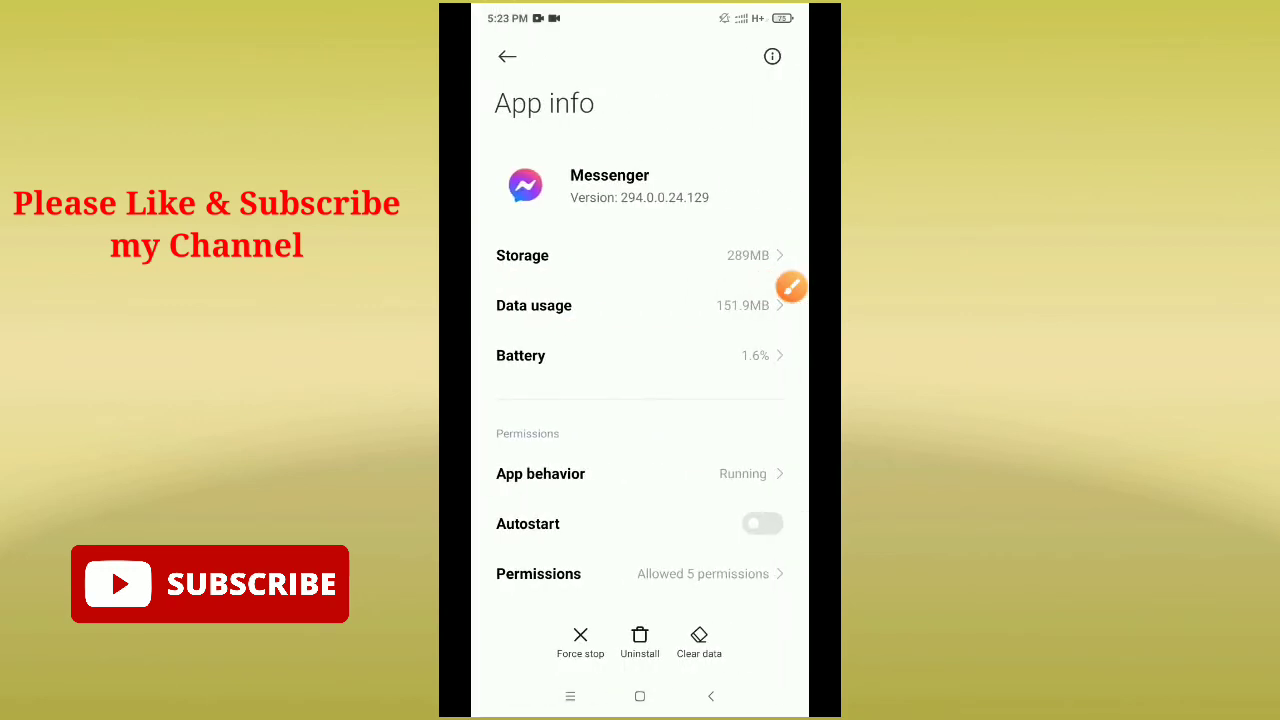
Step: Clear only Messenger's cache, dropping its storage from 289MB to 287MB
click(698, 640)
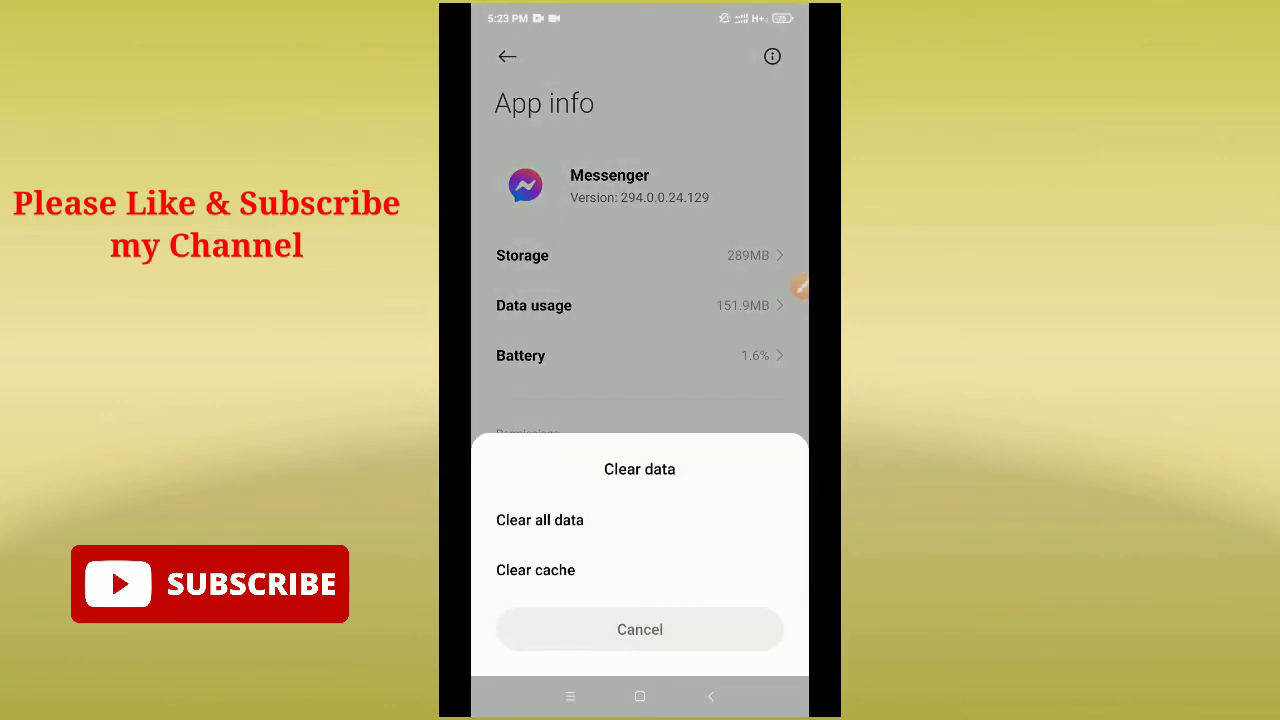
click(535, 570)
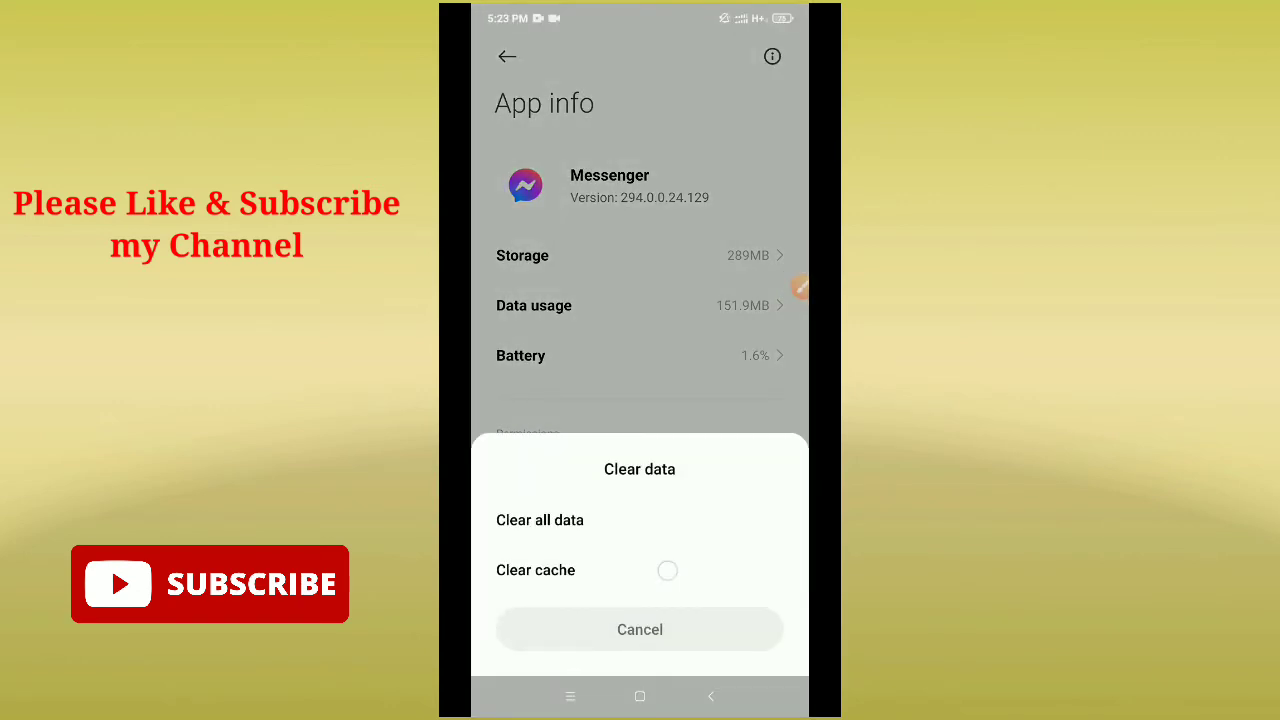
click(639, 629)
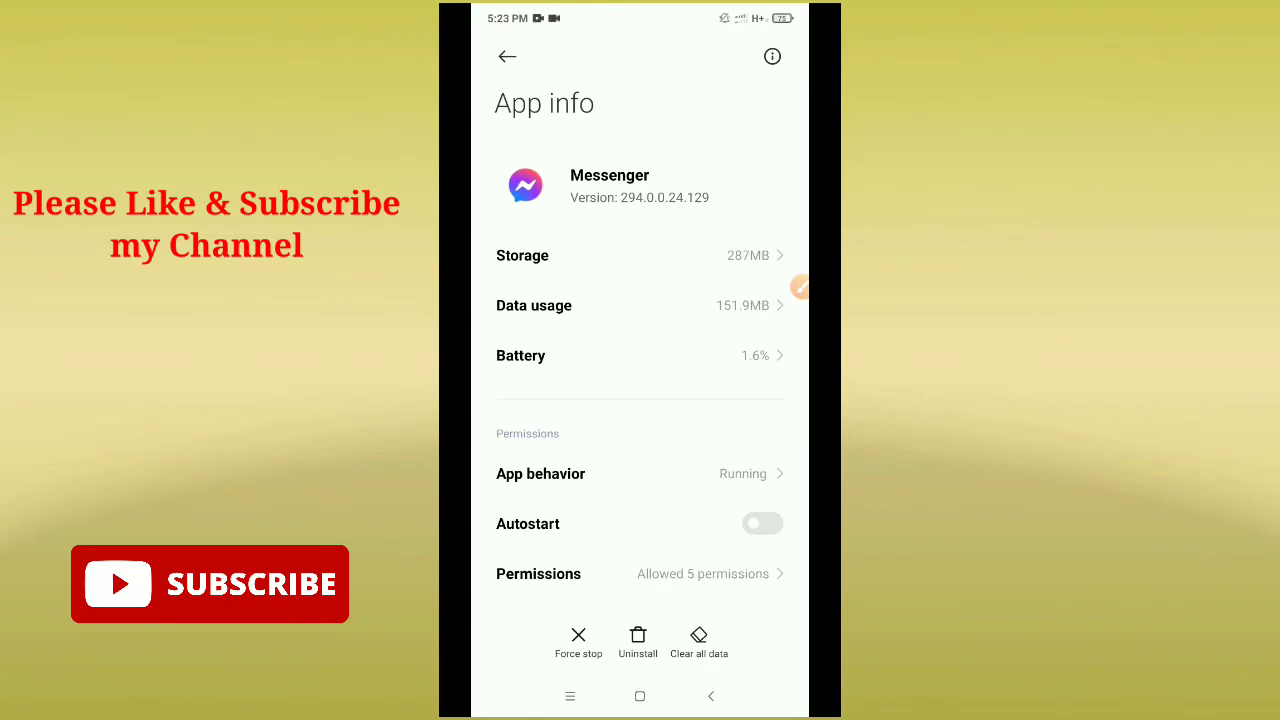
Step: Review Messenger's permission list, then launch Messenger from the home screen to Chats
scroll(up, 3)
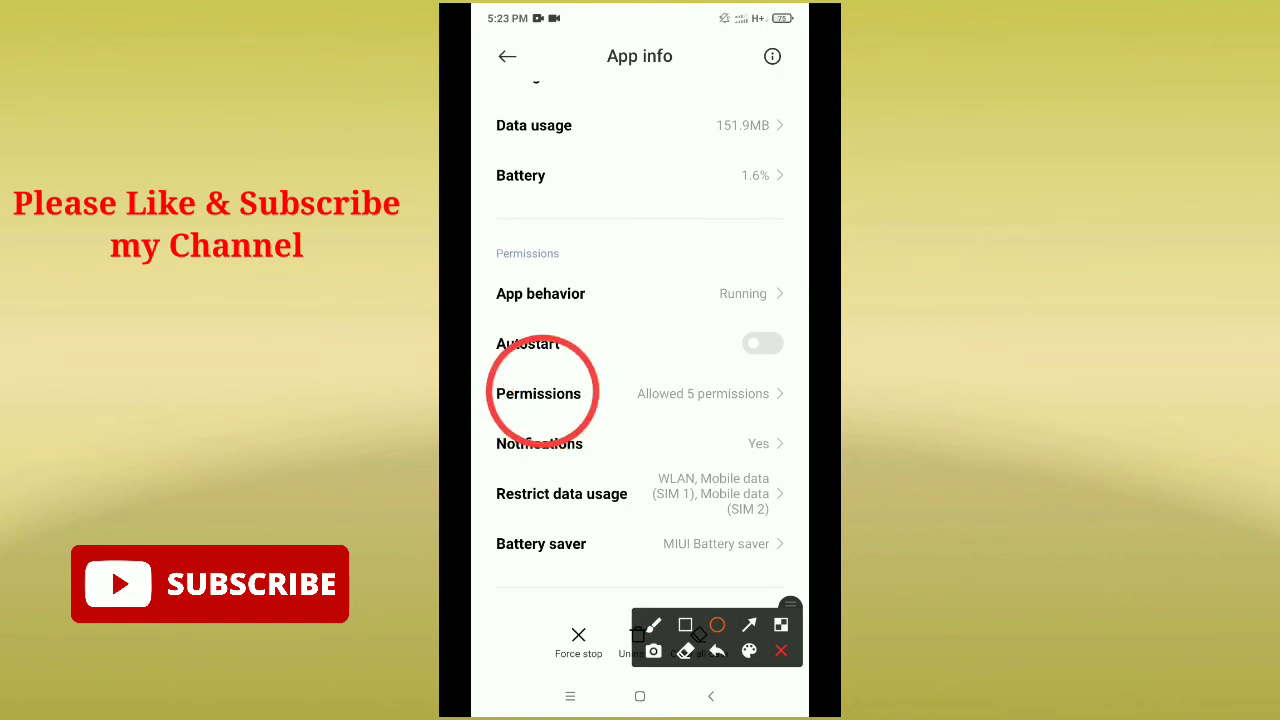
click(538, 393)
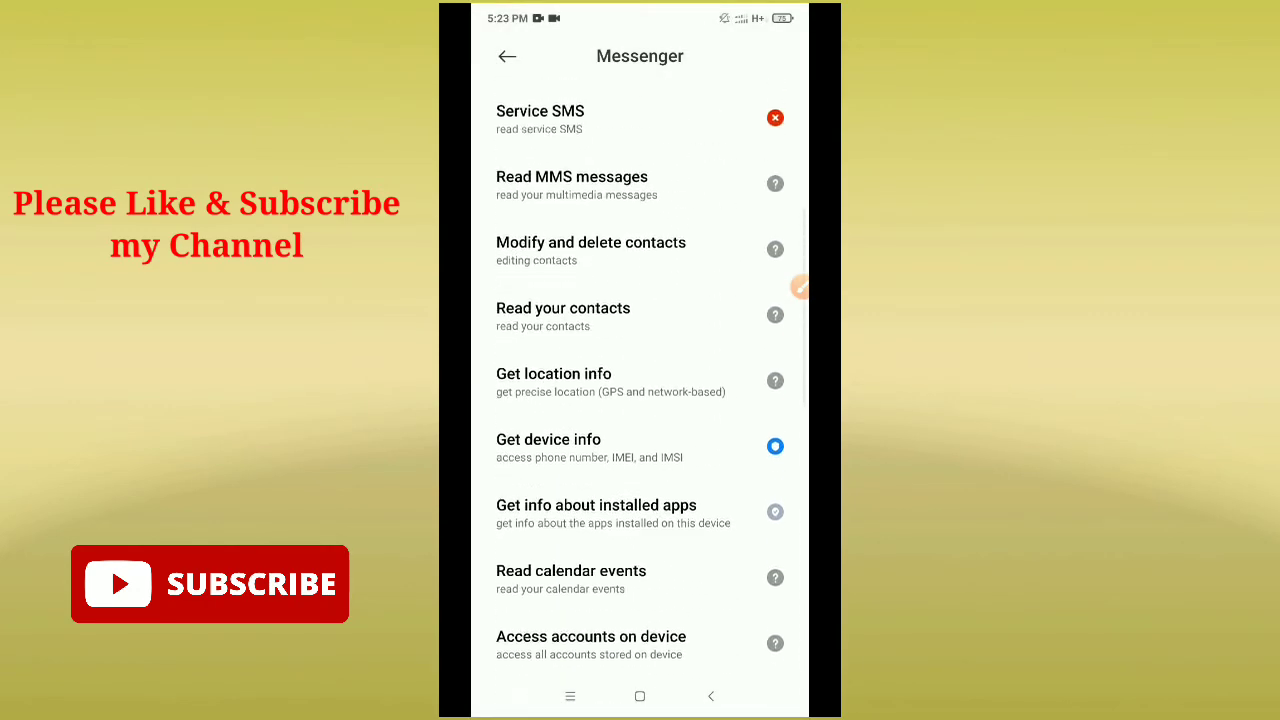
click(507, 56)
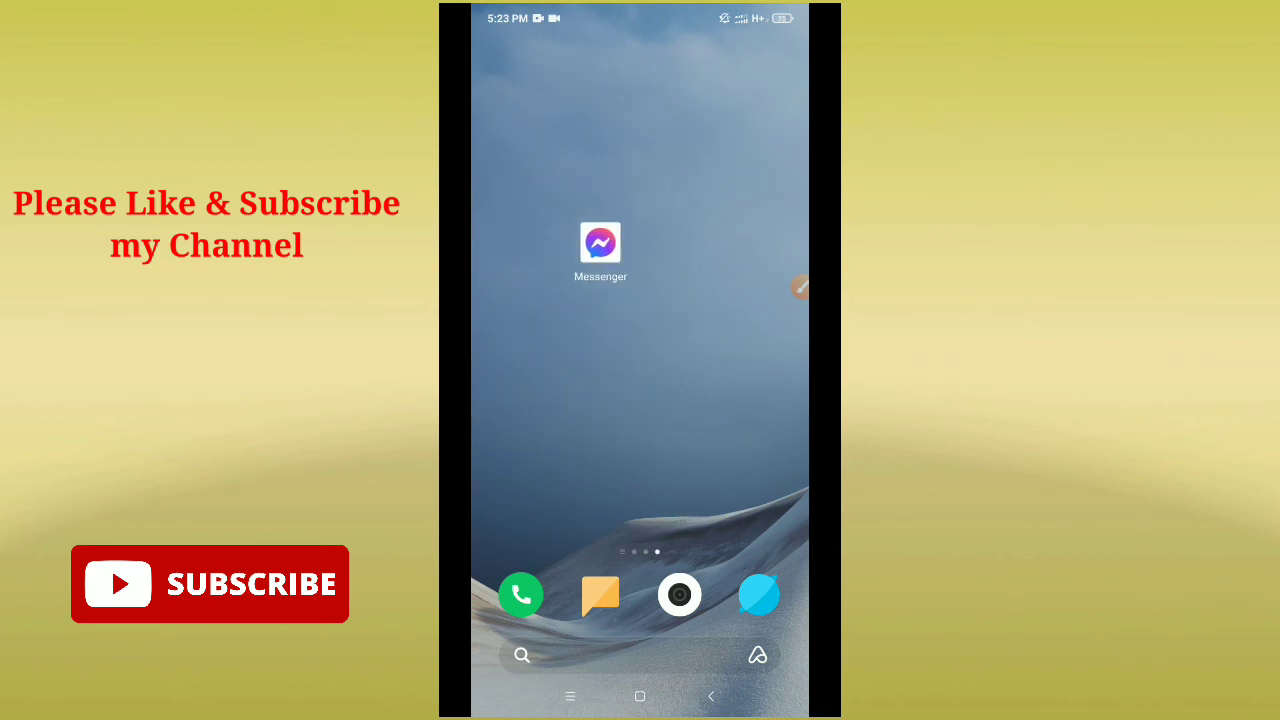
click(600, 243)
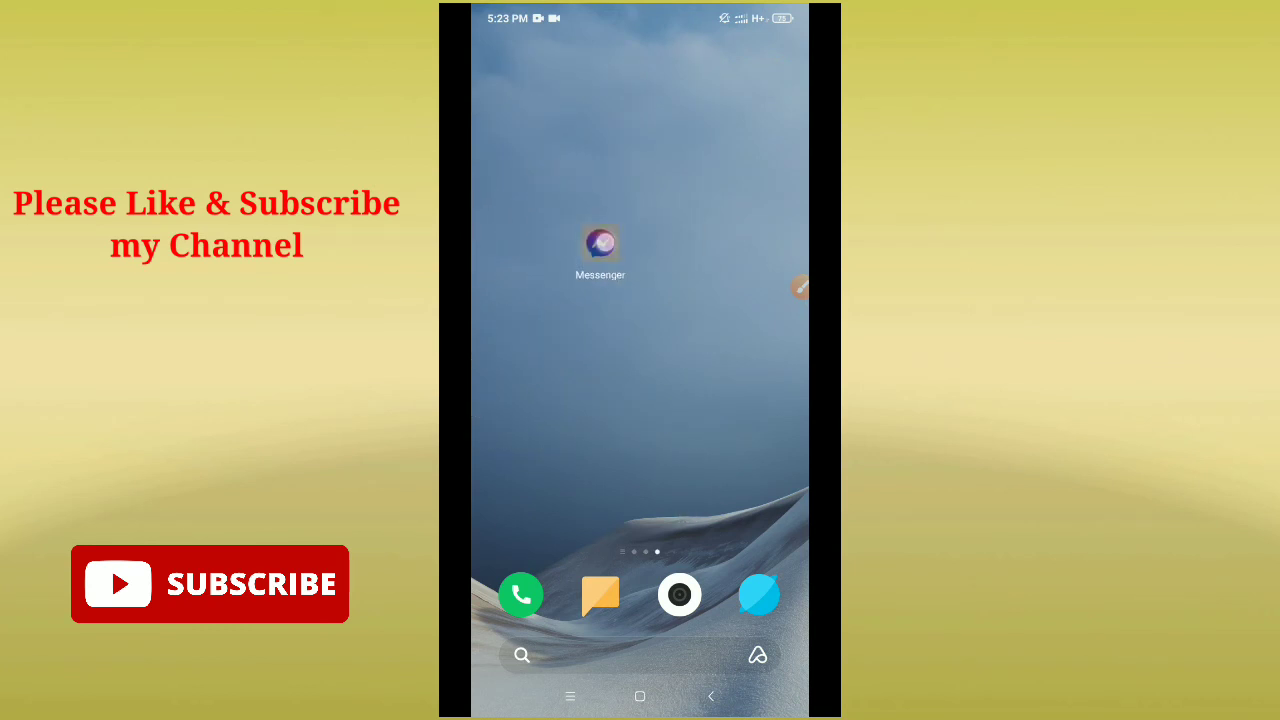
click(600, 243)
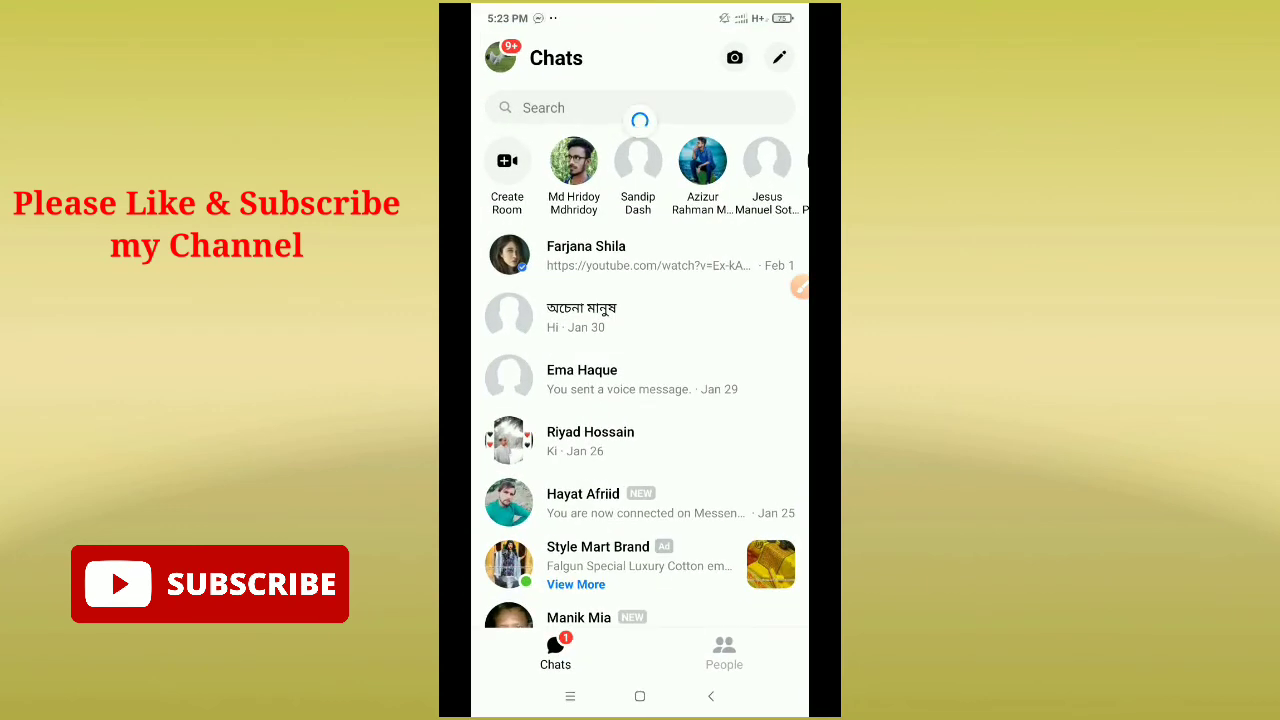